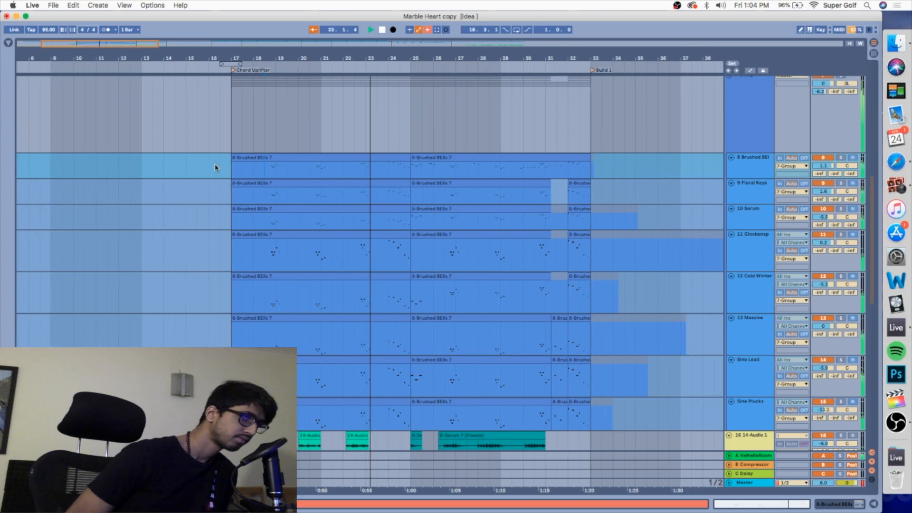
Scroll the arrangement and solo the Floral Keys track.
scroll(right, 3)
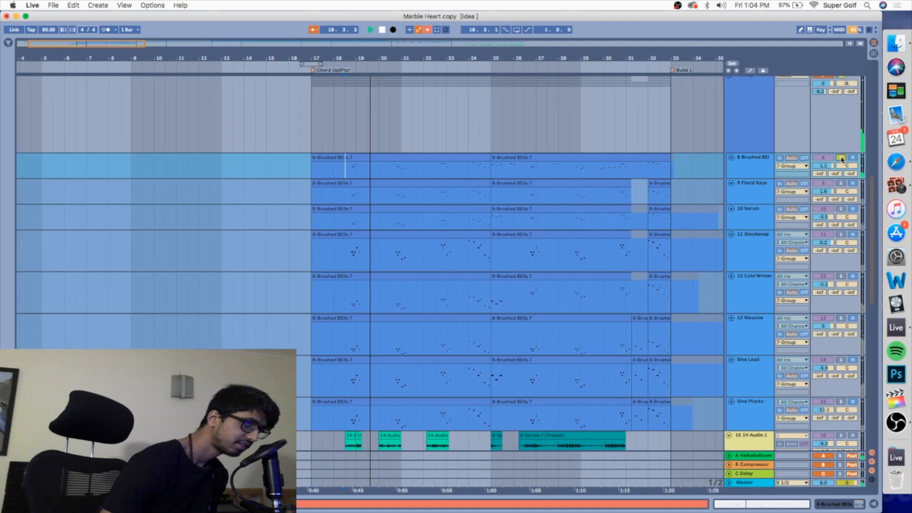
scroll(right, 3)
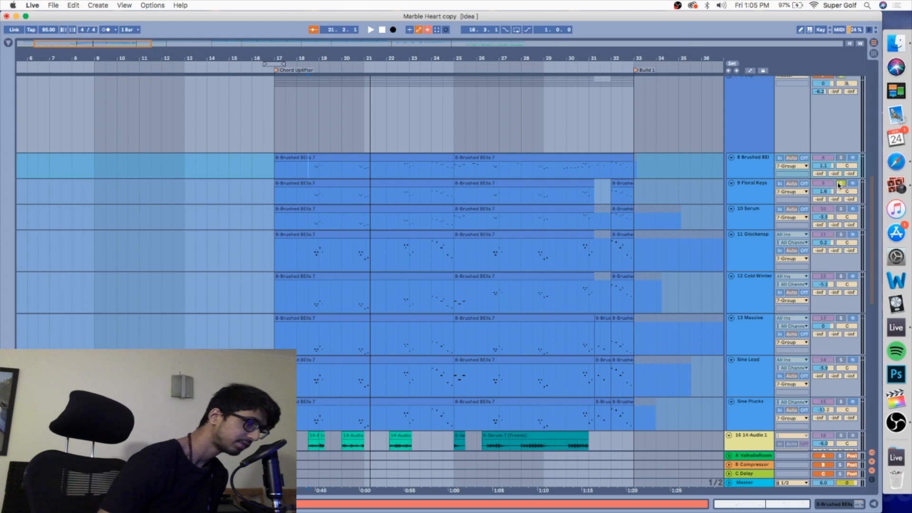
click(370, 30)
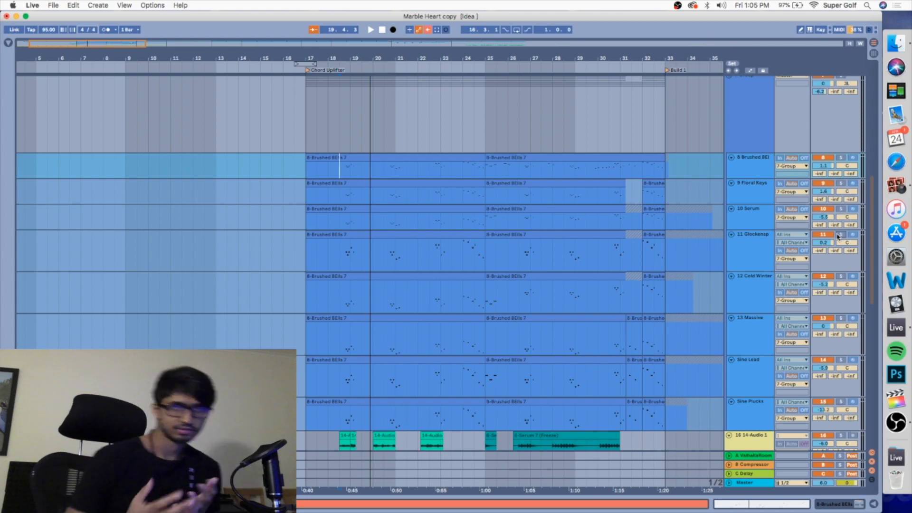
Solo the Glockenspiel, Brushed Bells, Cold Winter and Massive tracks one after another.
click(370, 30)
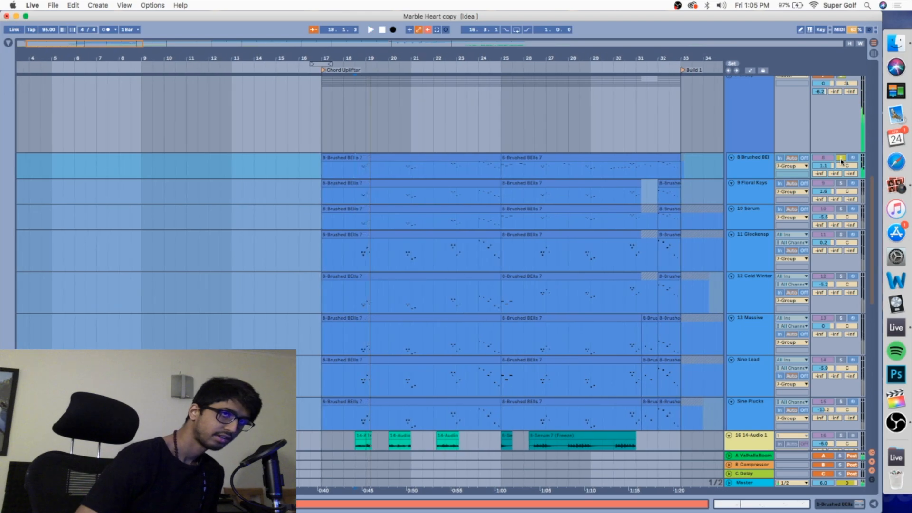
click(371, 30)
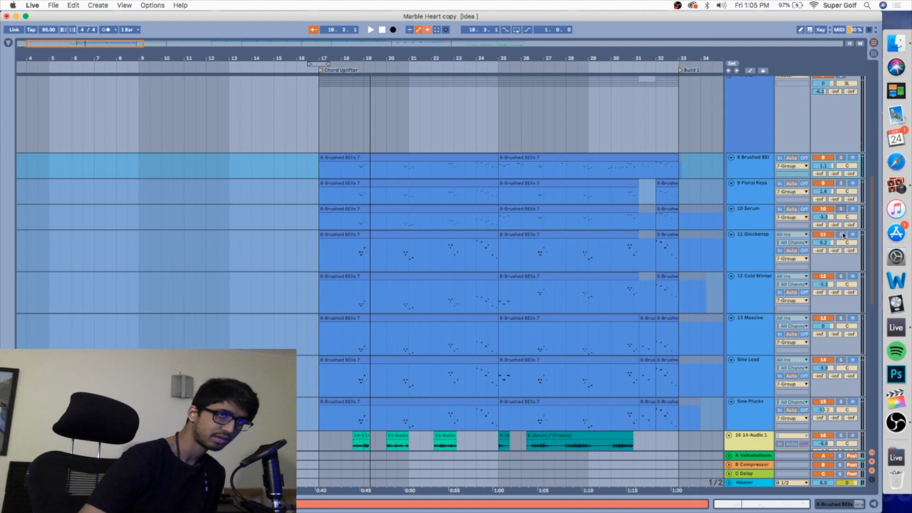
click(371, 29)
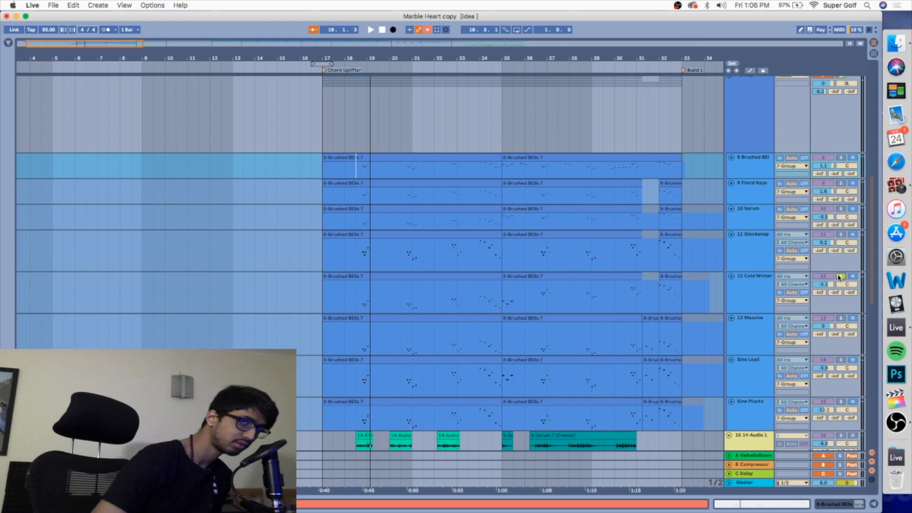
click(370, 29)
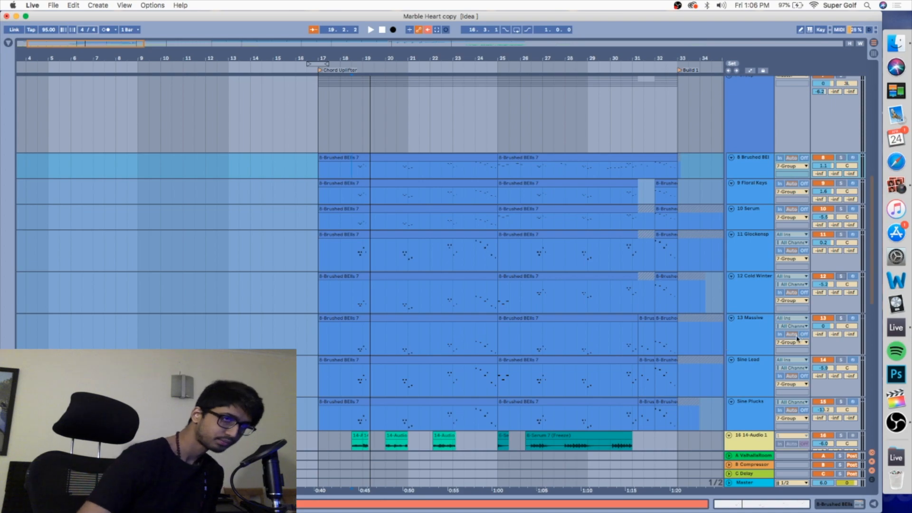
click(371, 30)
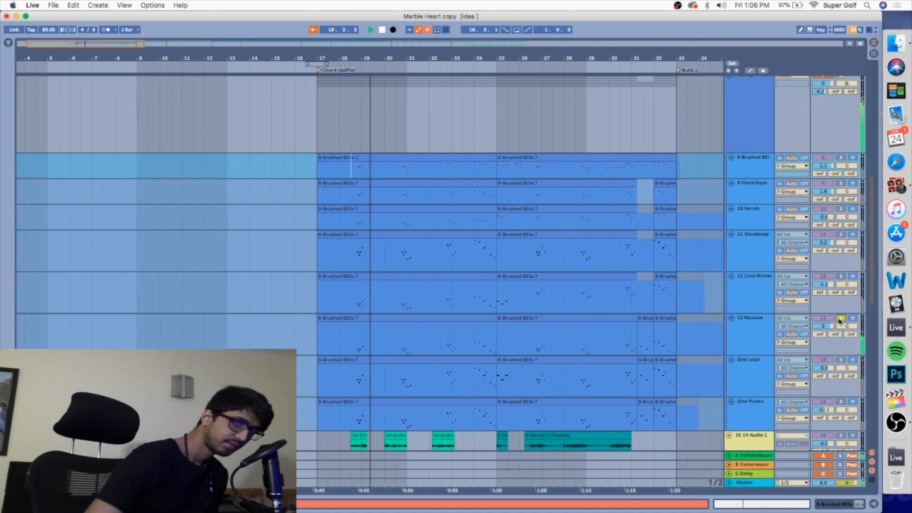
Solo the Massive, Sine Lead and Sine Plucks tracks in turn.
click(393, 30)
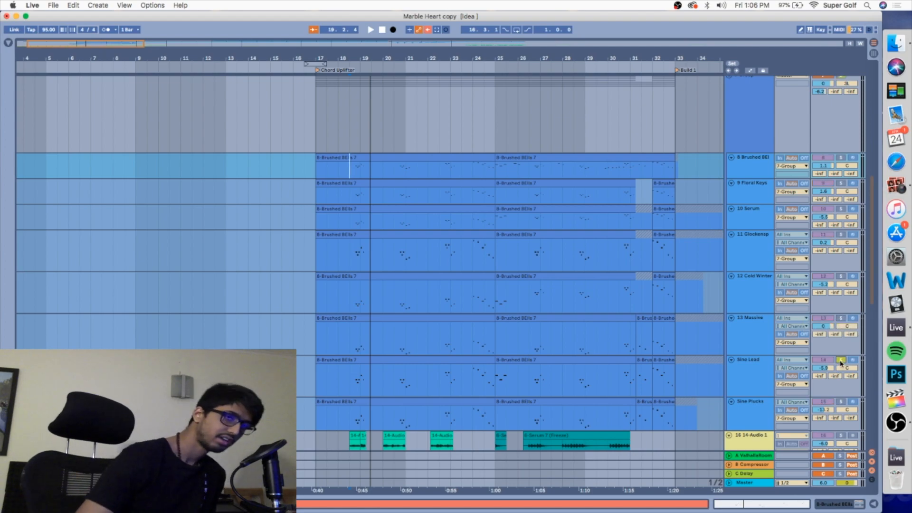
click(371, 29)
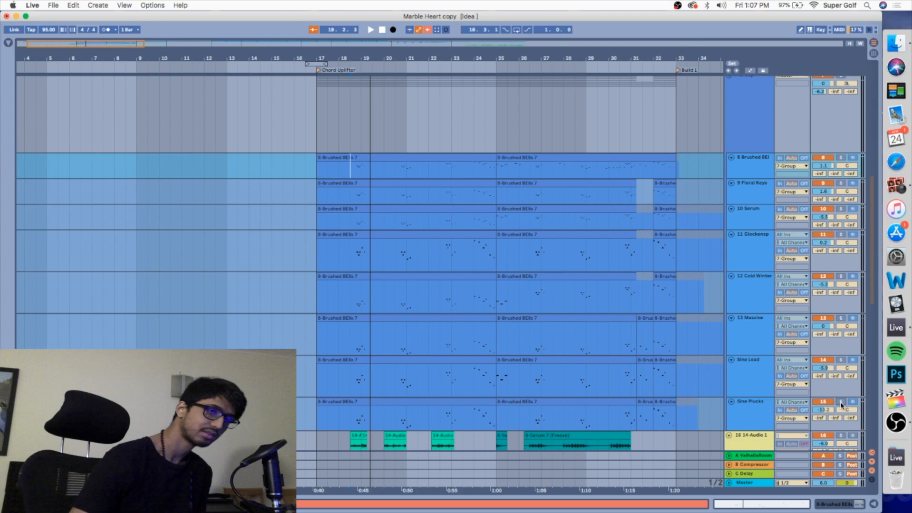
click(370, 29)
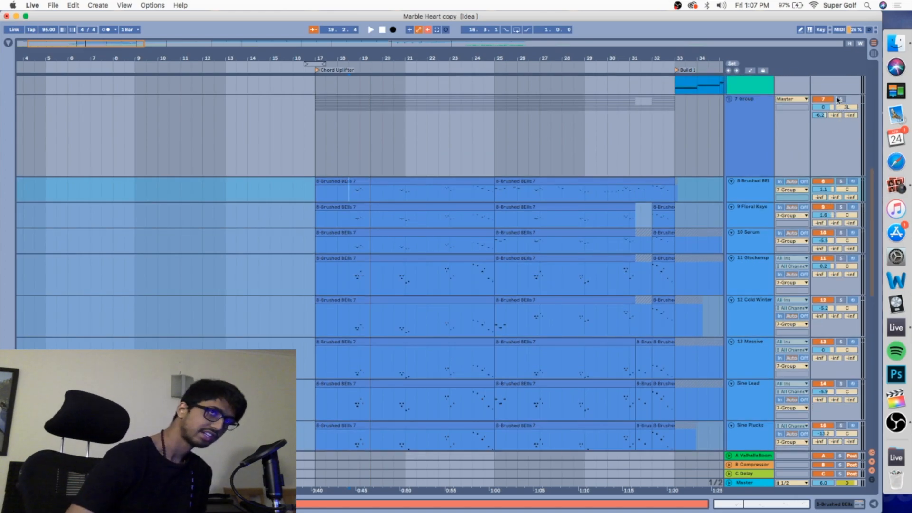
Solo the whole melody group, then select the 9 Floral Keys track.
click(370, 29)
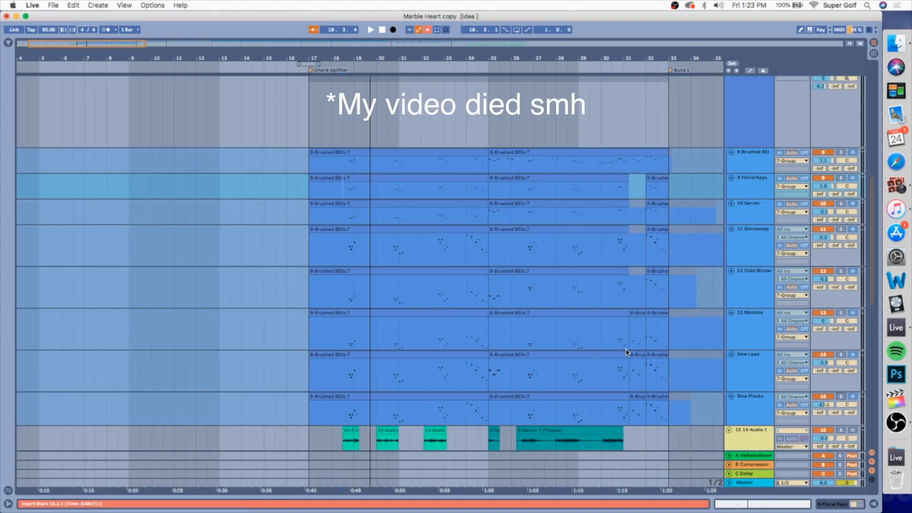
mouse_move(695, 245)
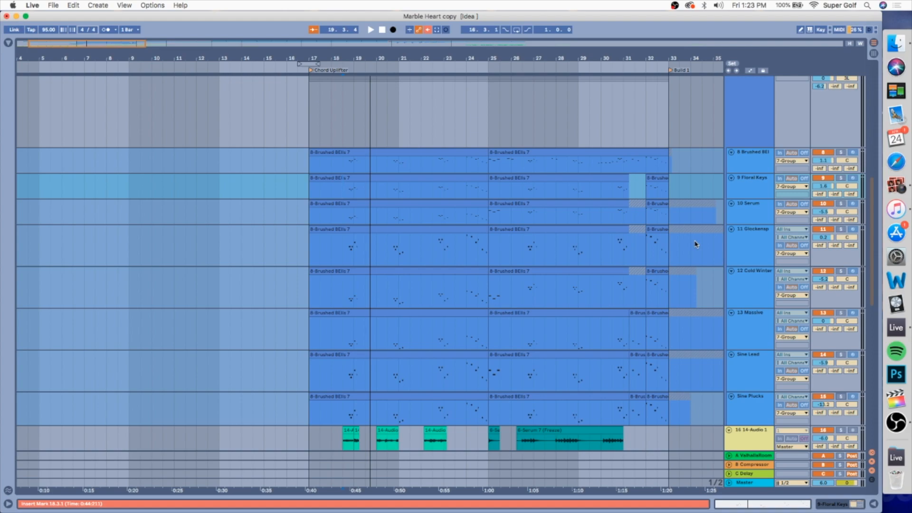
click(751, 177)
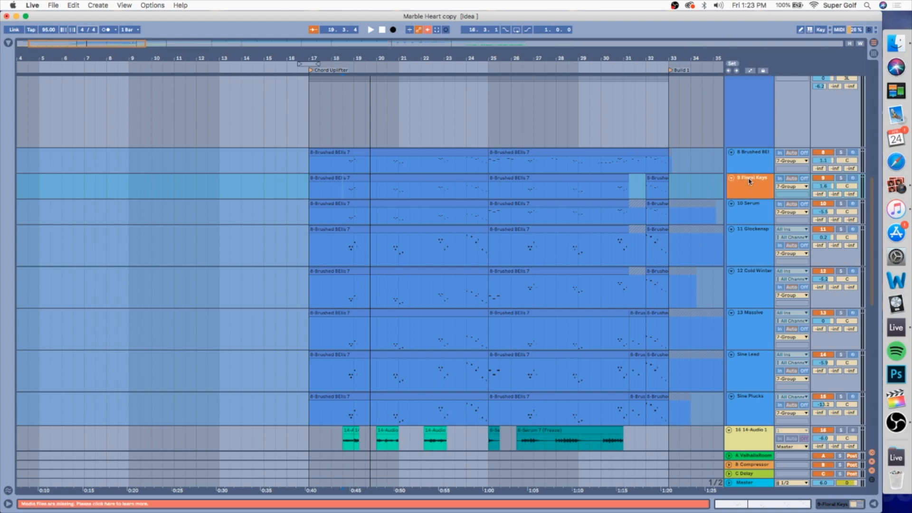
Show the device chains of the Floral Keys and Serum tracks.
click(752, 177)
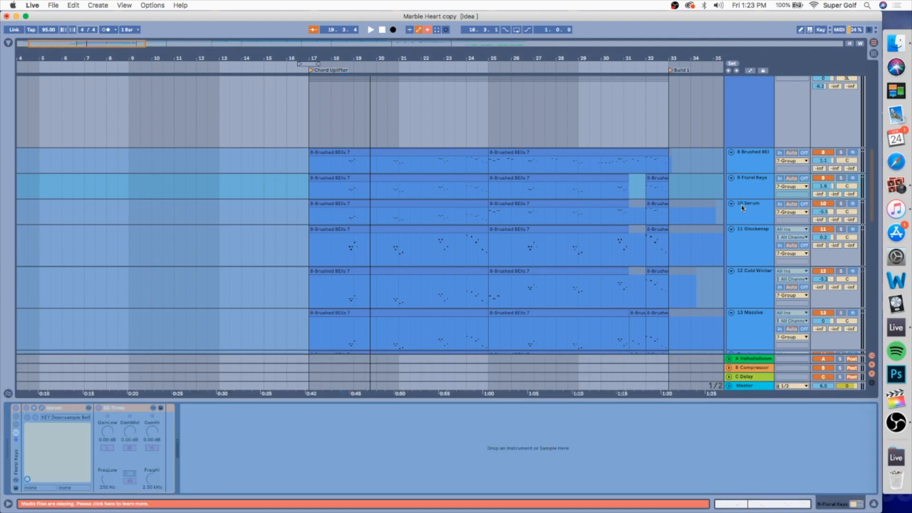
click(751, 203)
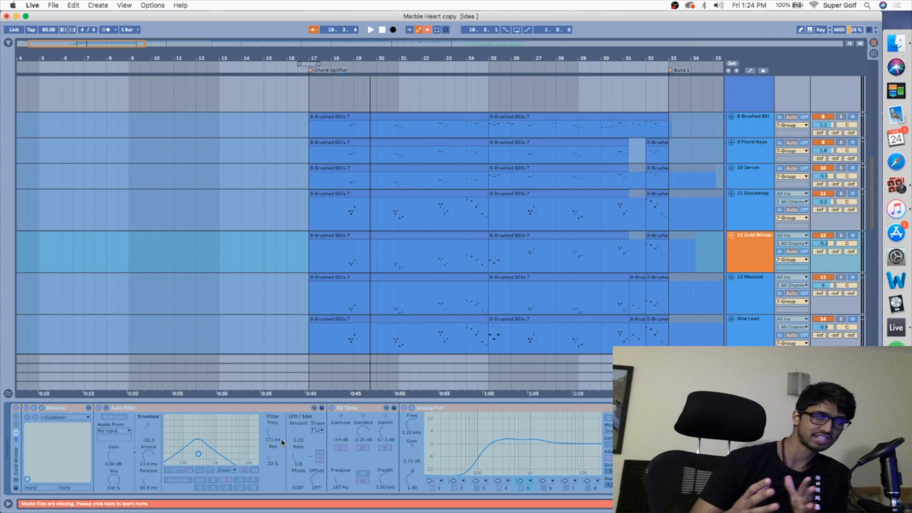
mouse_move(349, 326)
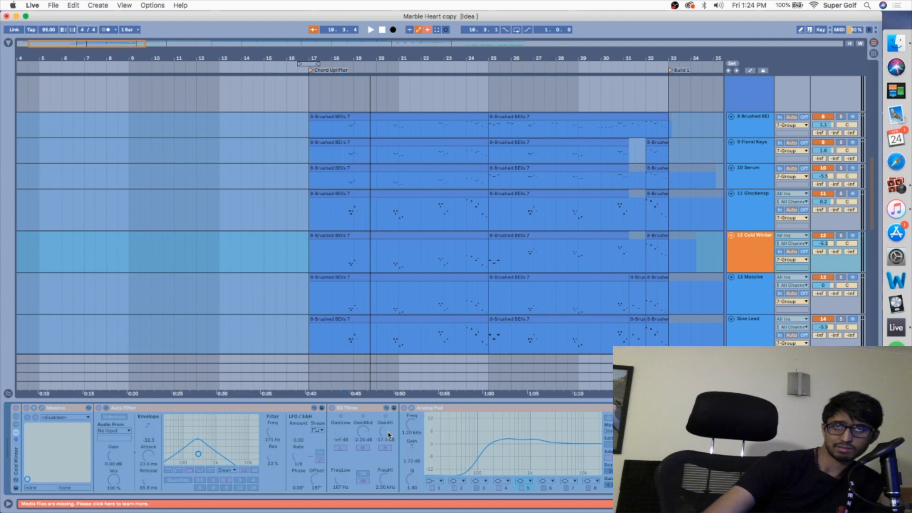
mouse_move(397, 432)
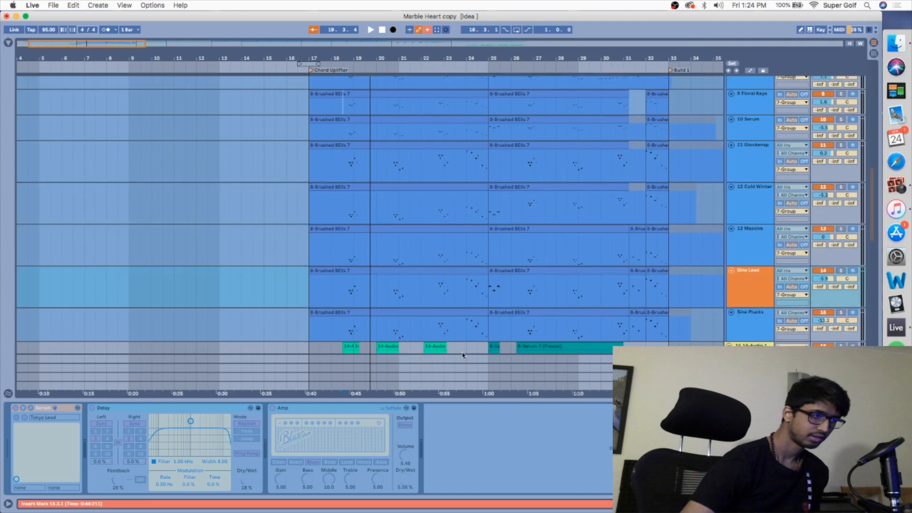
Select the Sine Plucks track to show its devices and scroll up.
click(751, 311)
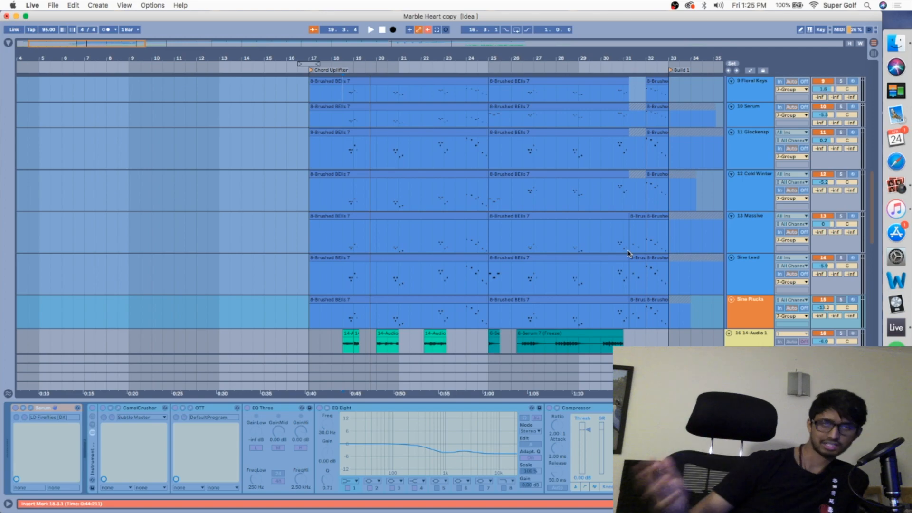
scroll(up, 3)
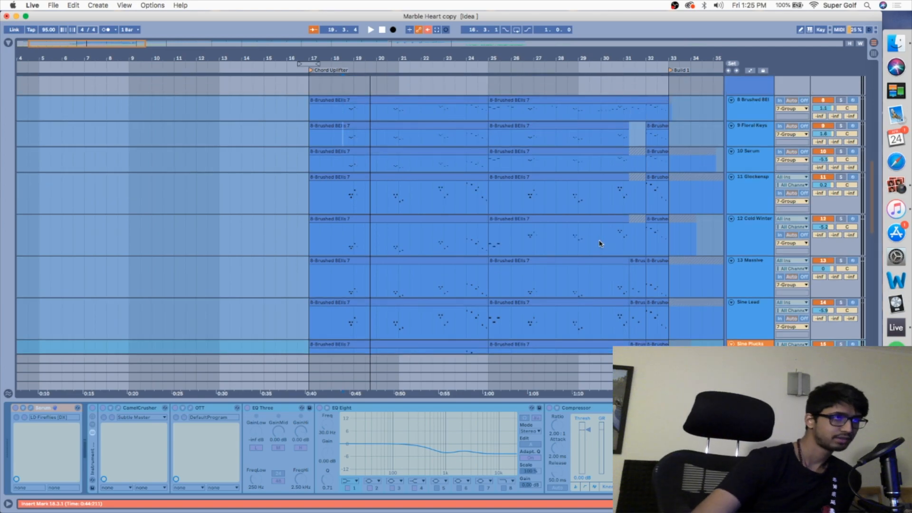